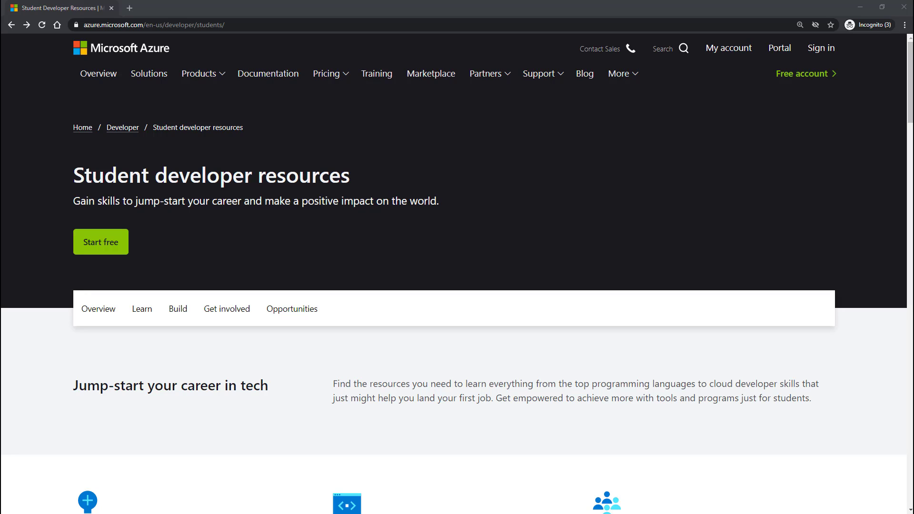
mouse_move(523, 383)
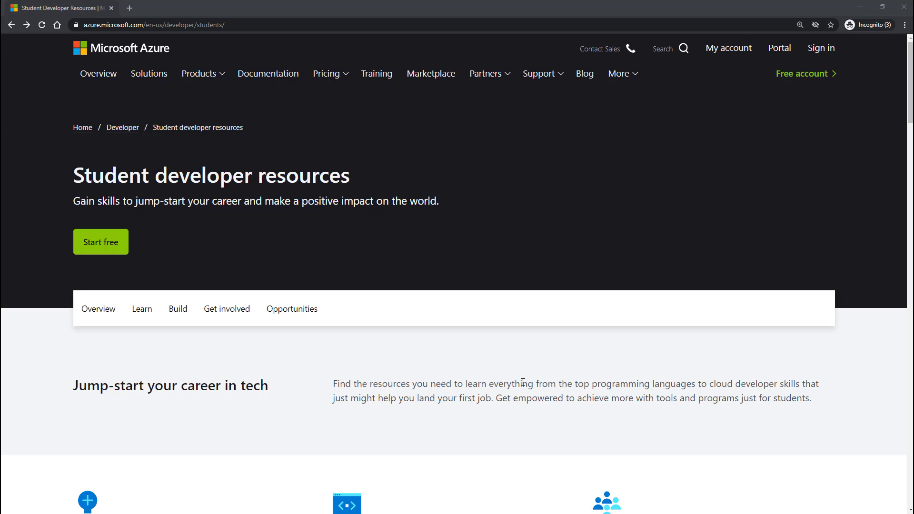
Open the Azure for Students offer and activate it to reach Microsoft sign-in.
left_click(101, 242)
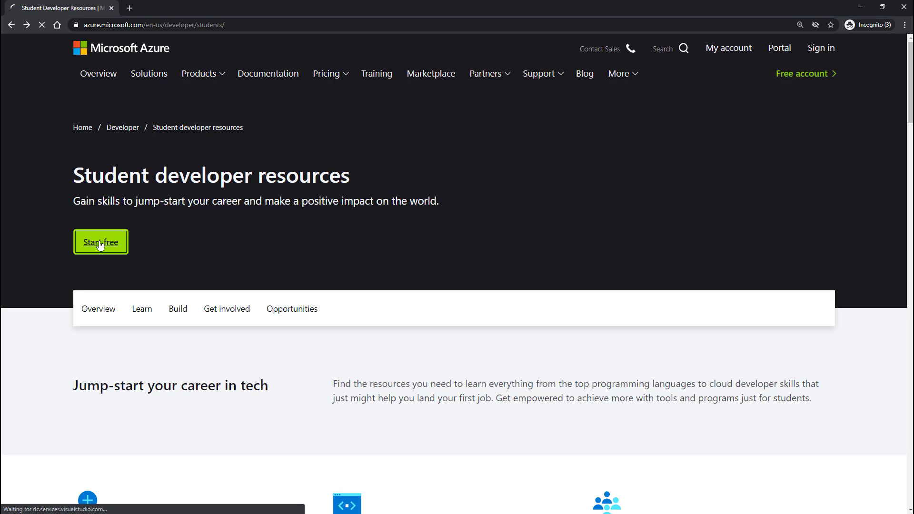
left_click(100, 241)
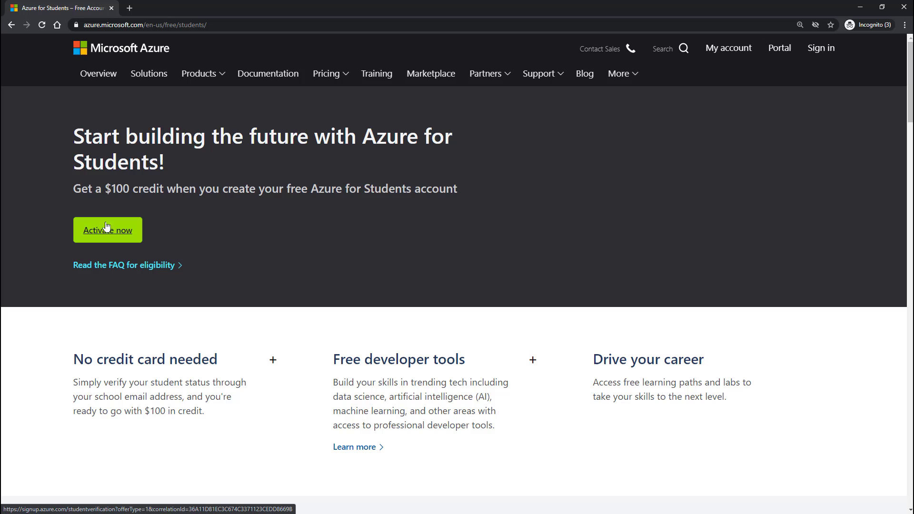
left_click(107, 230)
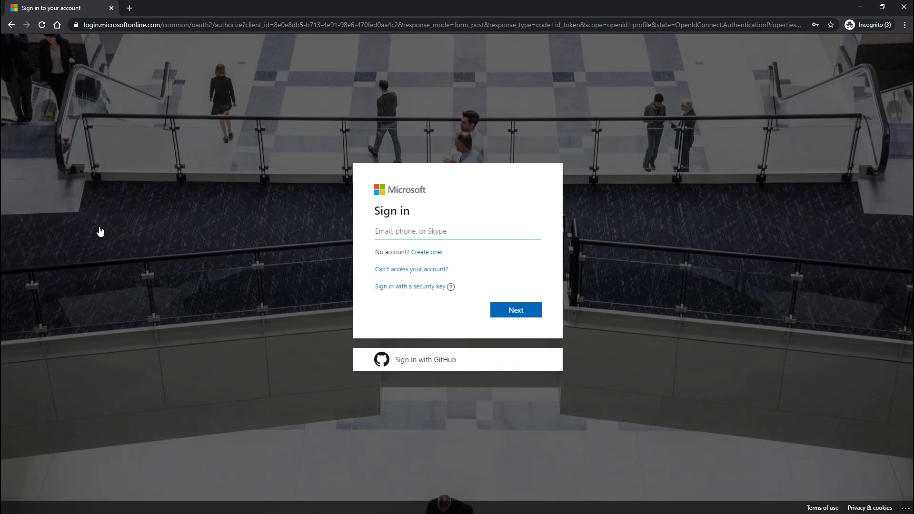
mouse_move(394, 223)
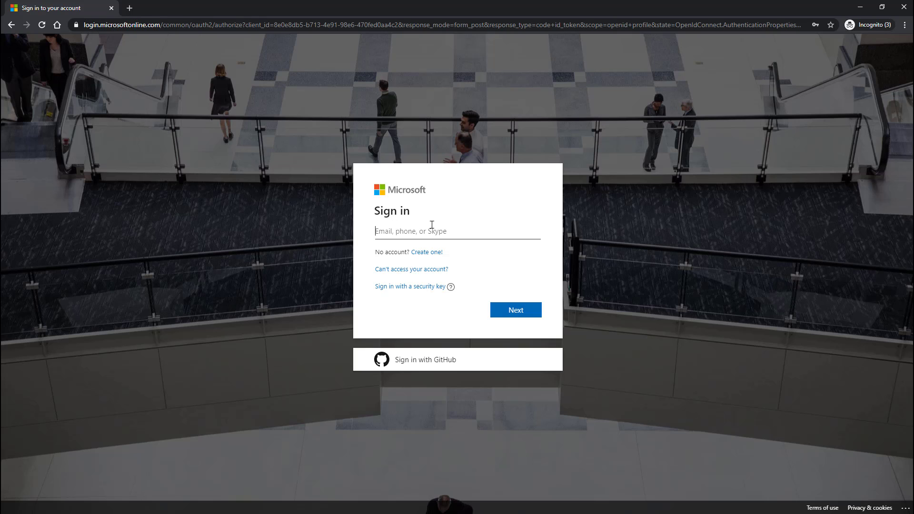
mouse_move(427, 252)
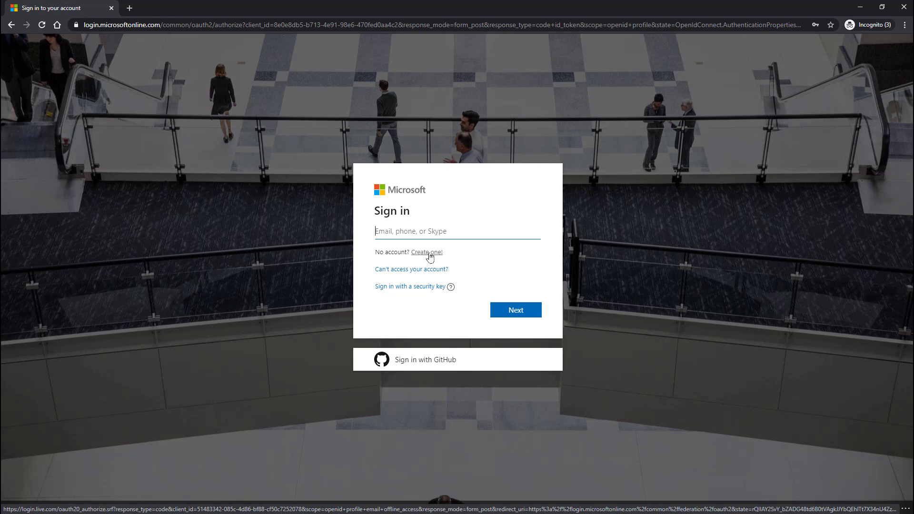
left_click(427, 252)
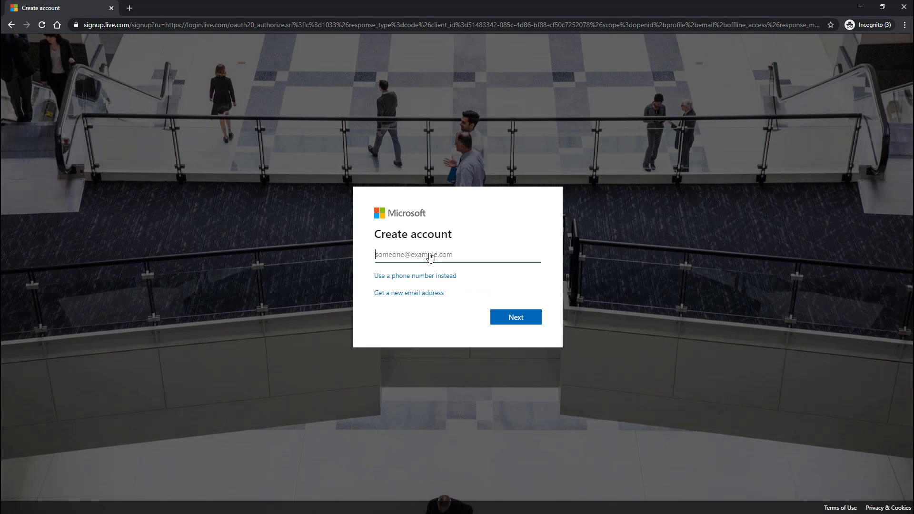
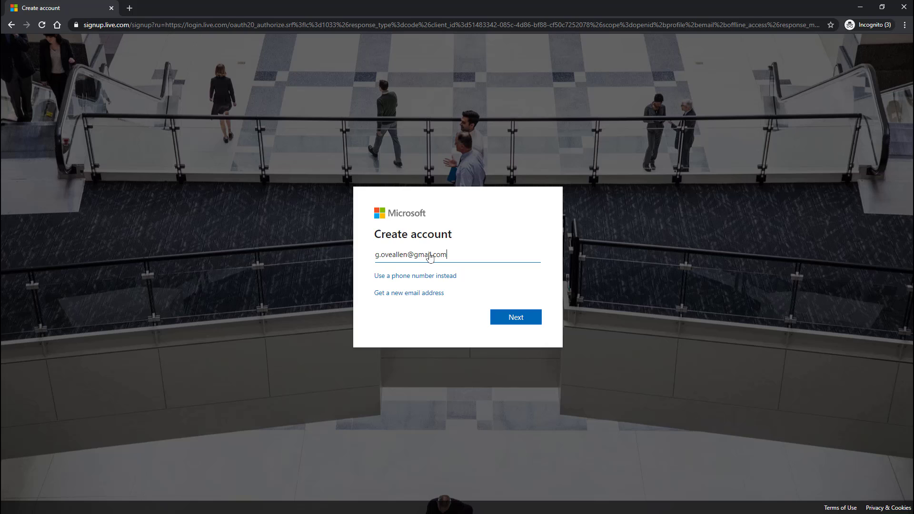
left_click(515, 317)
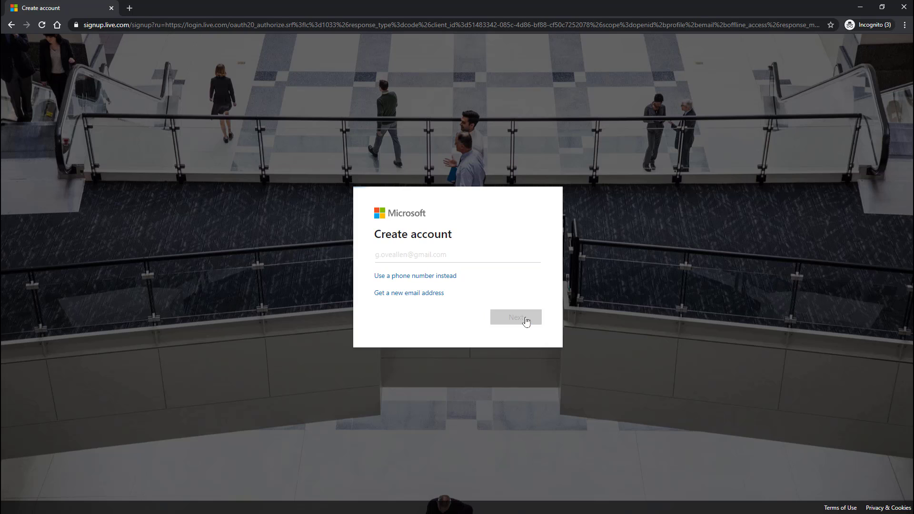
left_click(515, 318)
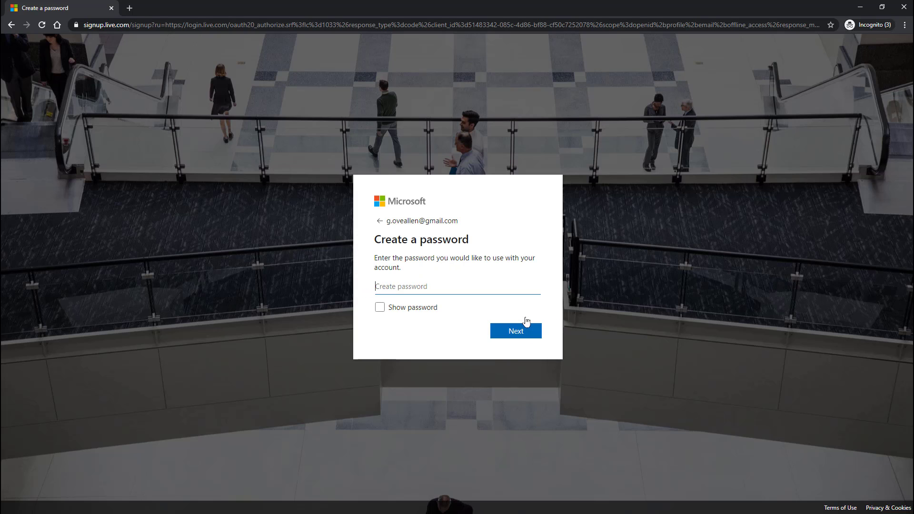
type("password")
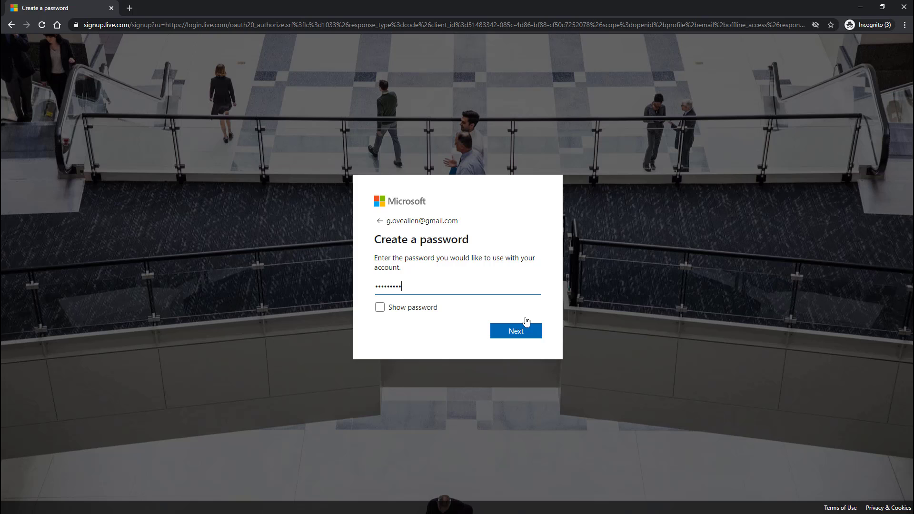
left_click(514, 330)
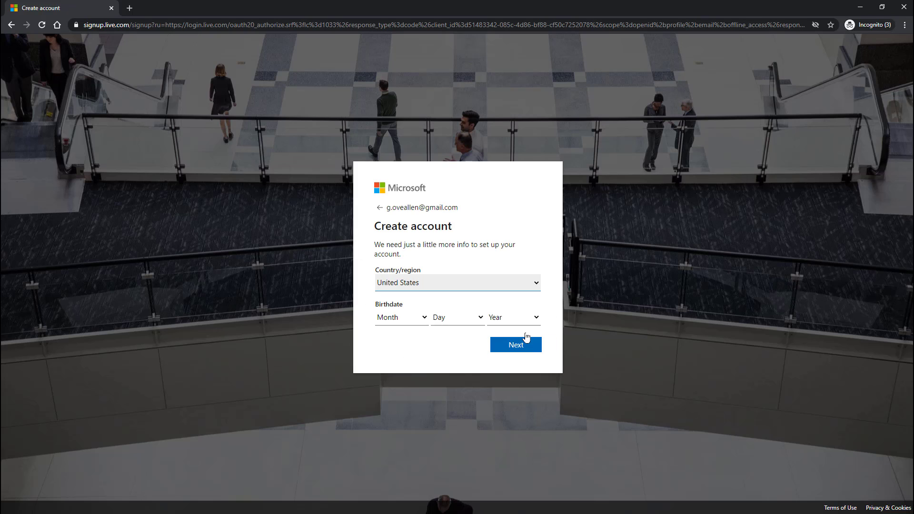
mouse_move(406, 260)
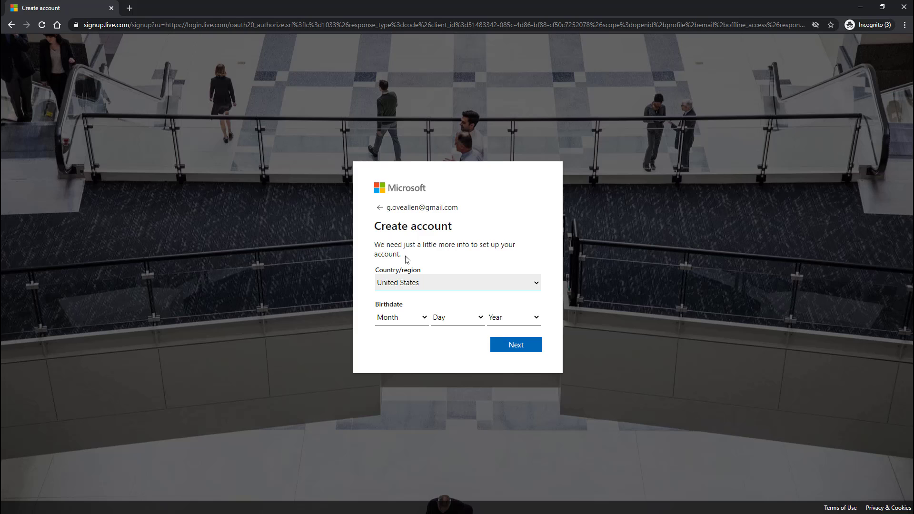
Set the birthdate to October 26, 1968.
left_click(401, 317)
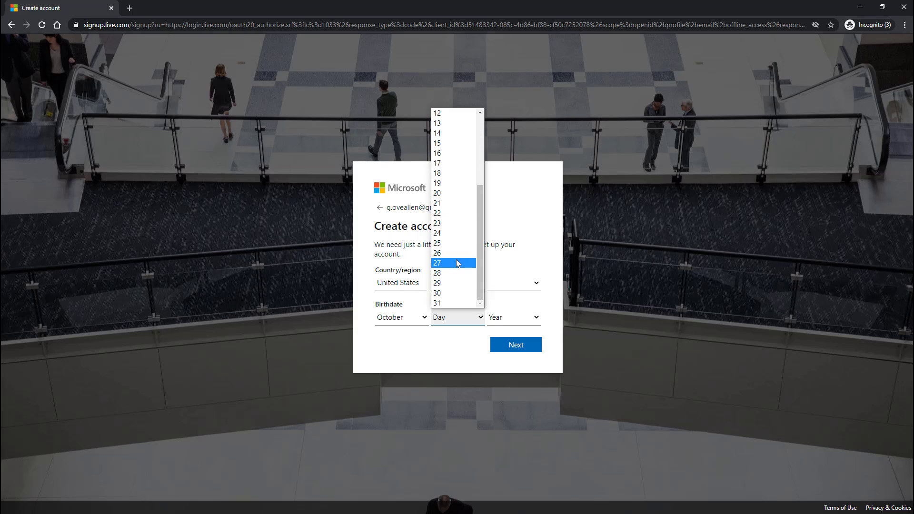
left_click(436, 253)
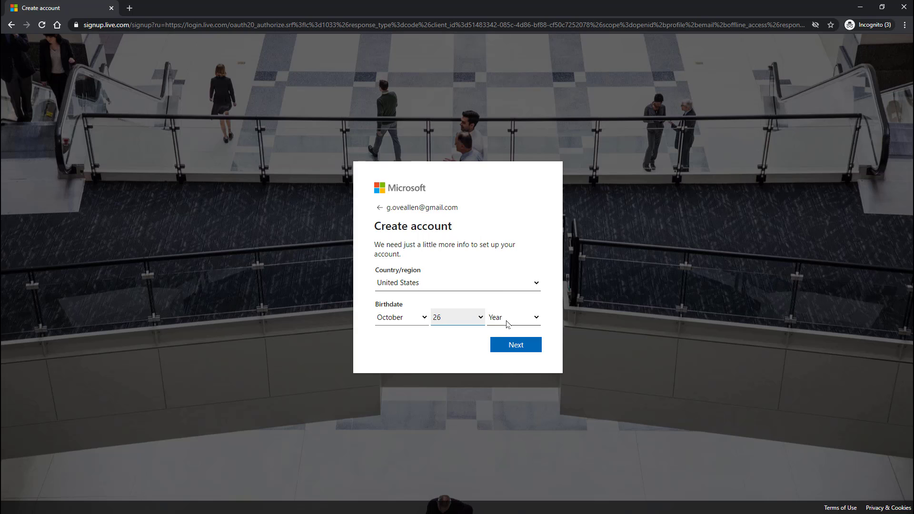
left_click(514, 317)
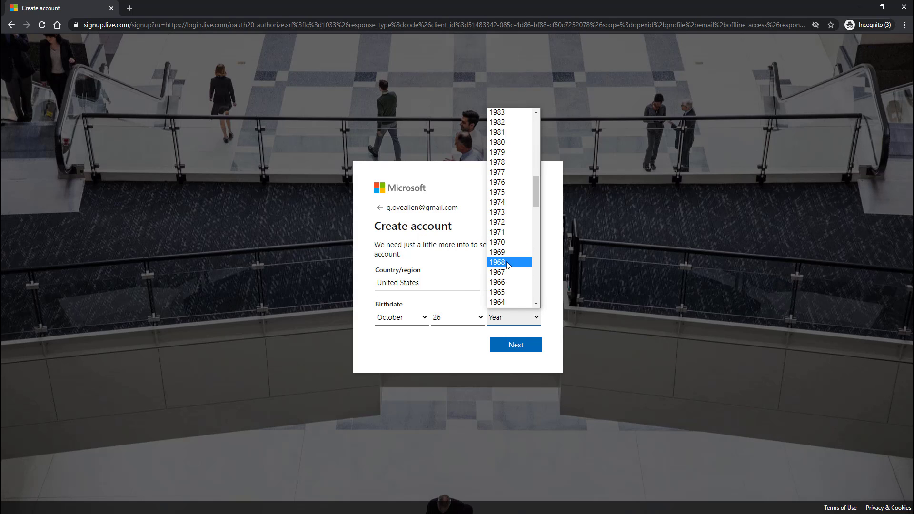
left_click(497, 262)
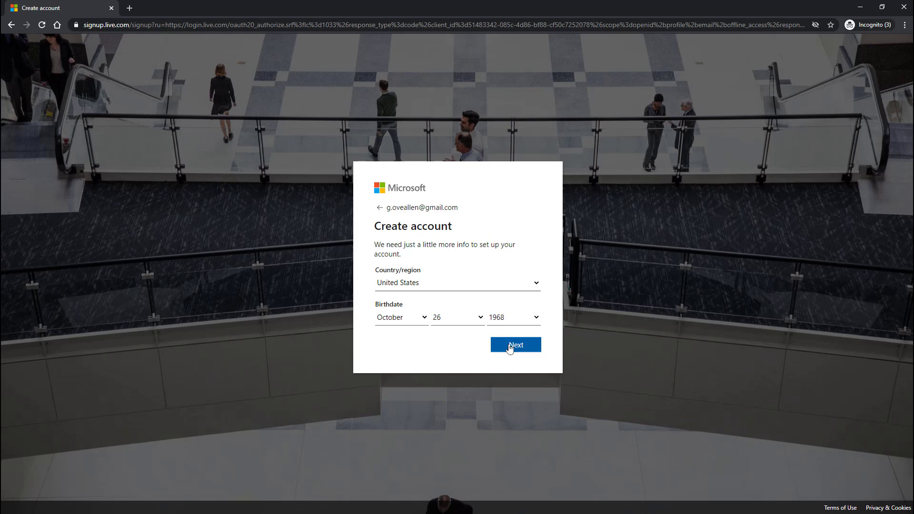
left_click(514, 345)
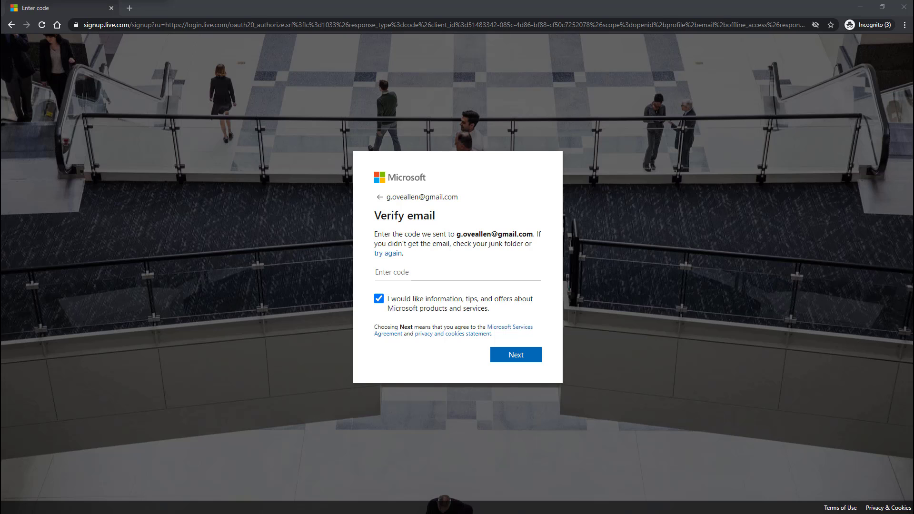
mouse_move(340, 12)
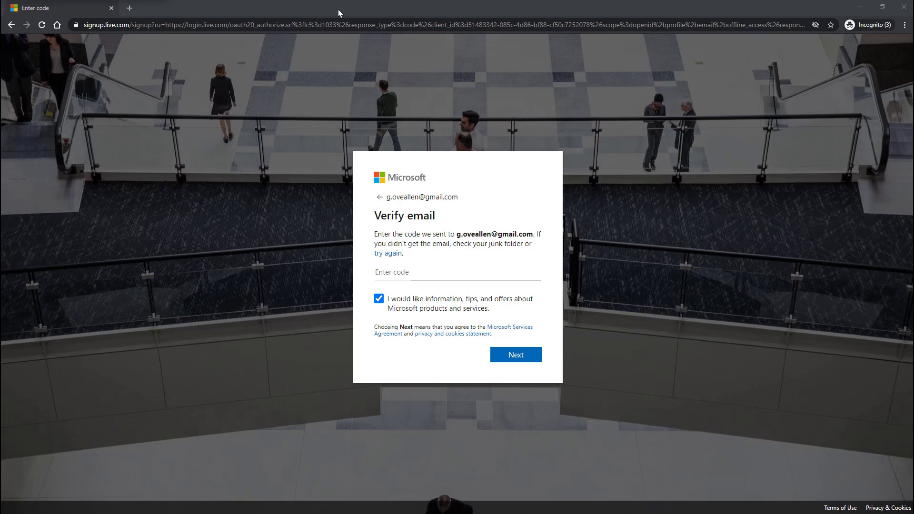
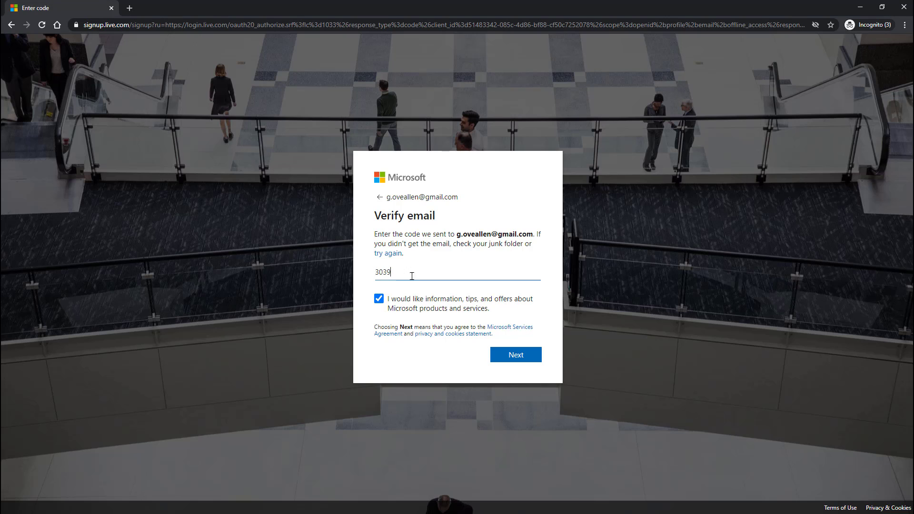
left_click(515, 354)
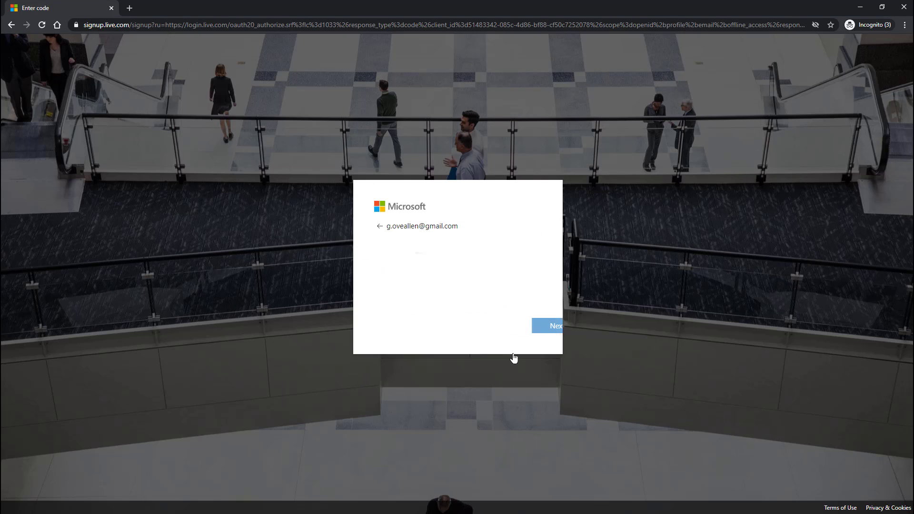
Enter the CAPTCHA characters Q43SYKY and submit them.
left_click(546, 325)
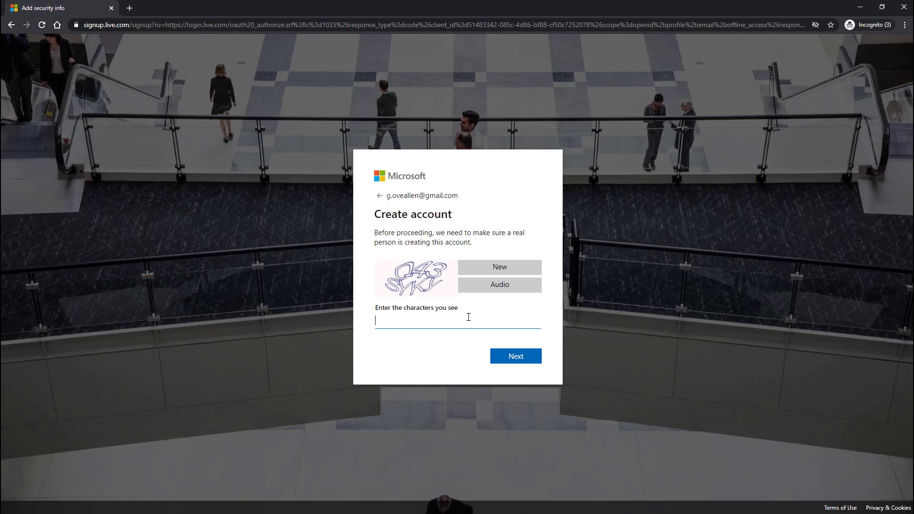
type("Q43")
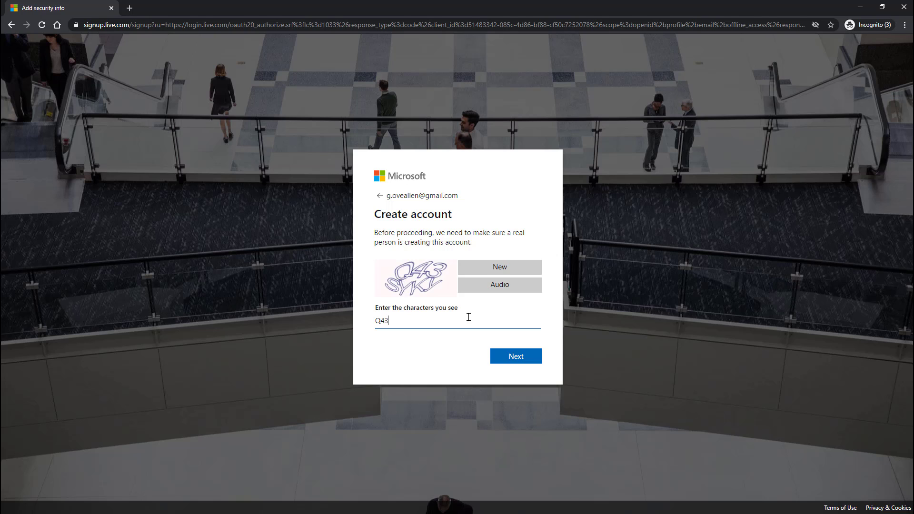
type("SYK")
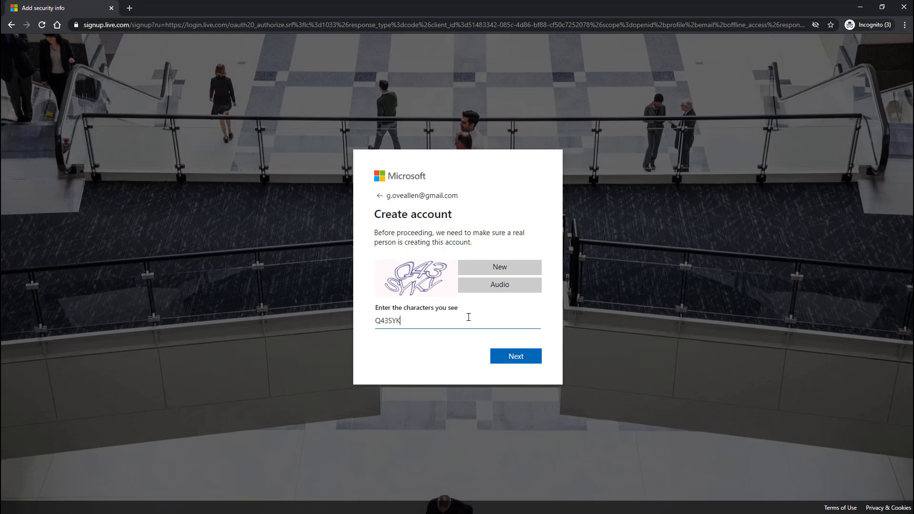
left_click(515, 356)
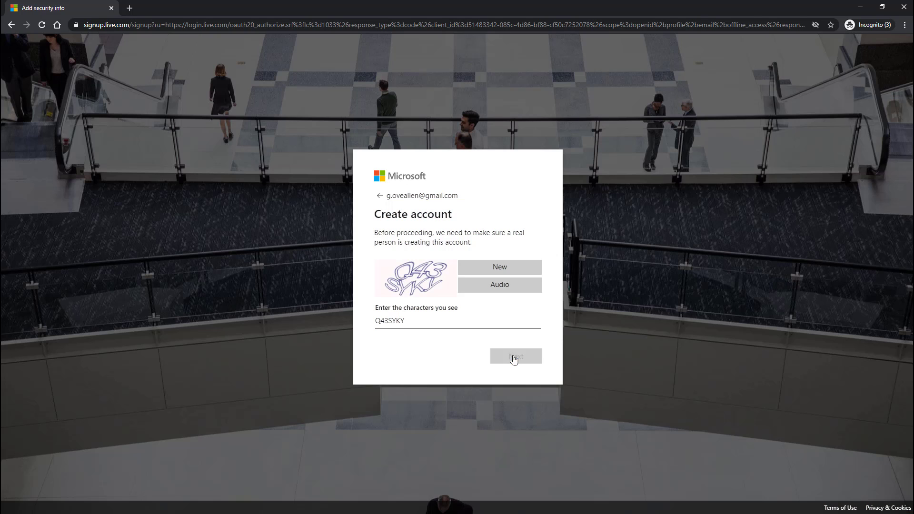
left_click(515, 356)
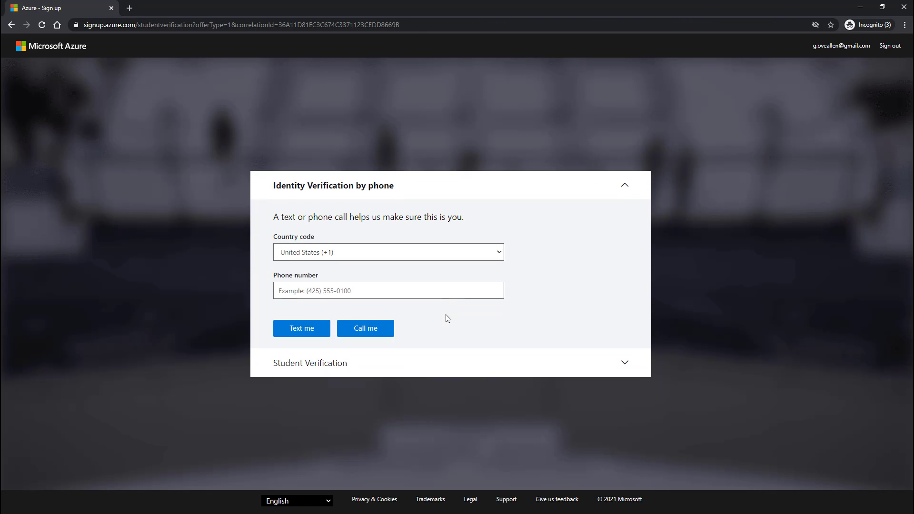
mouse_move(423, 227)
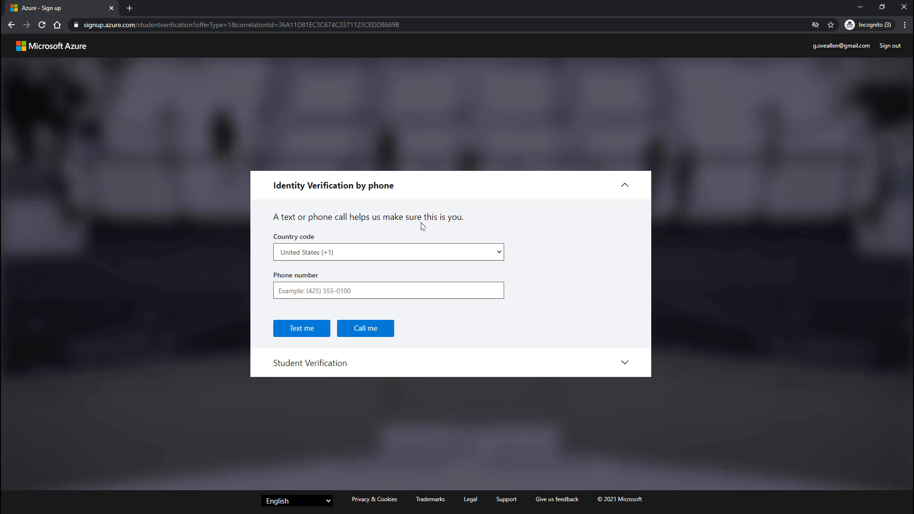
mouse_move(281, 203)
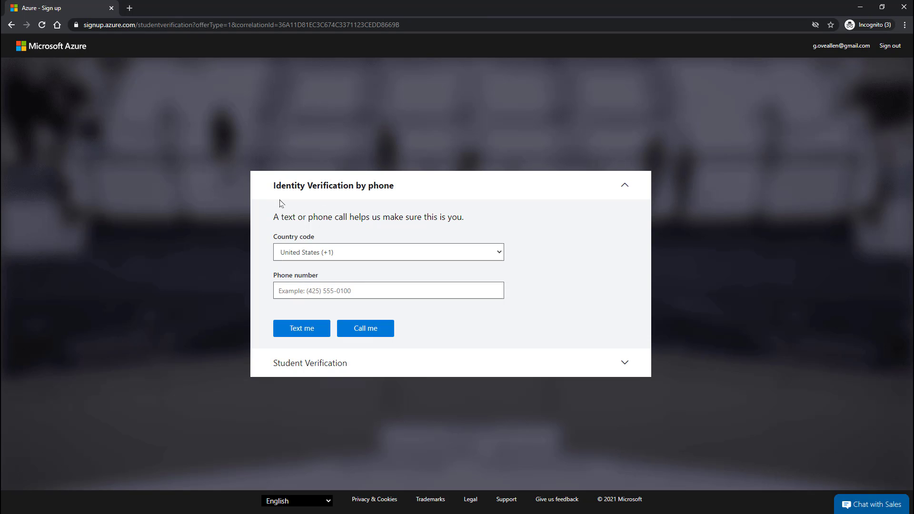
mouse_move(397, 195)
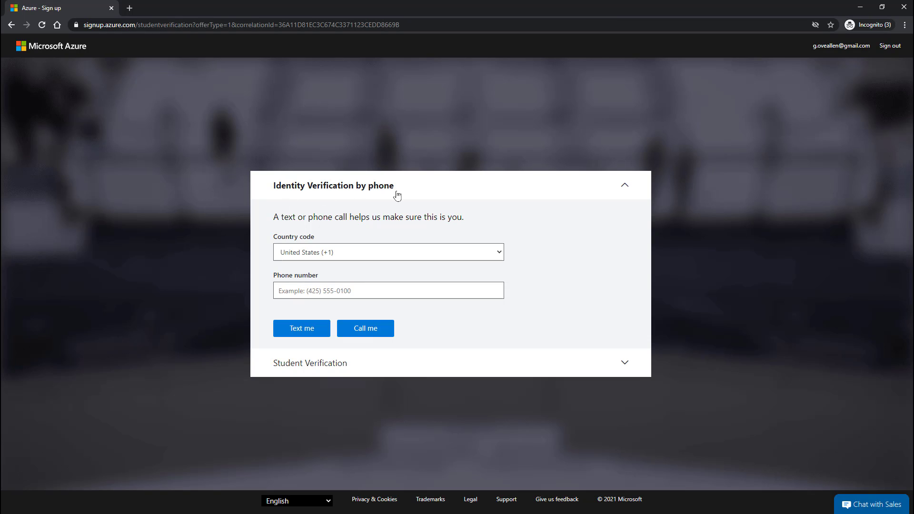
mouse_move(309, 363)
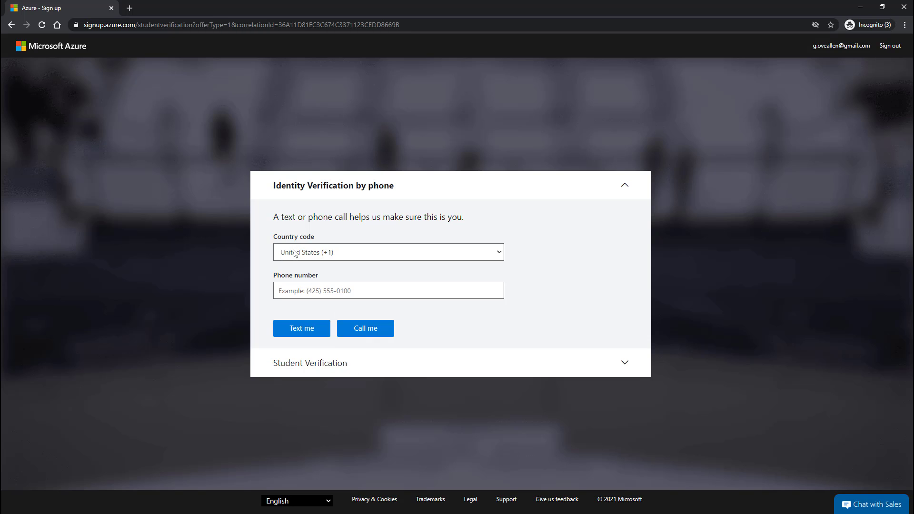
left_click(387, 291)
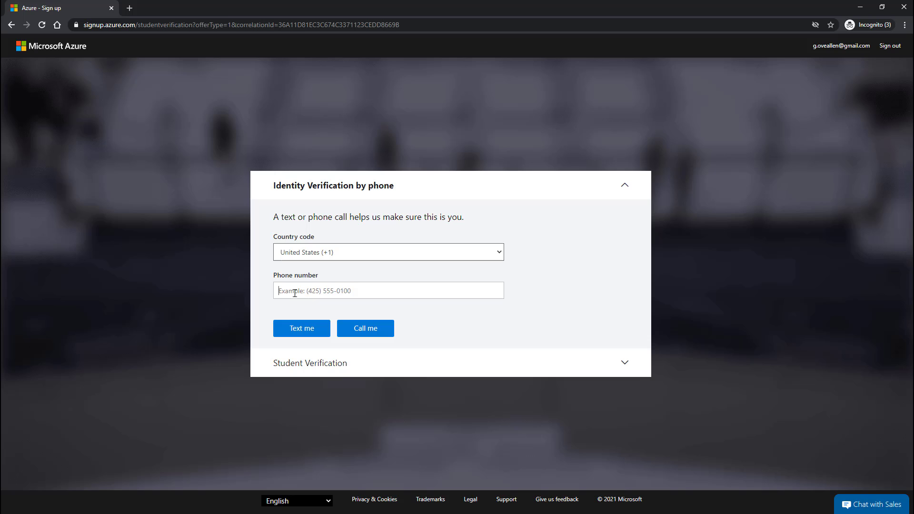
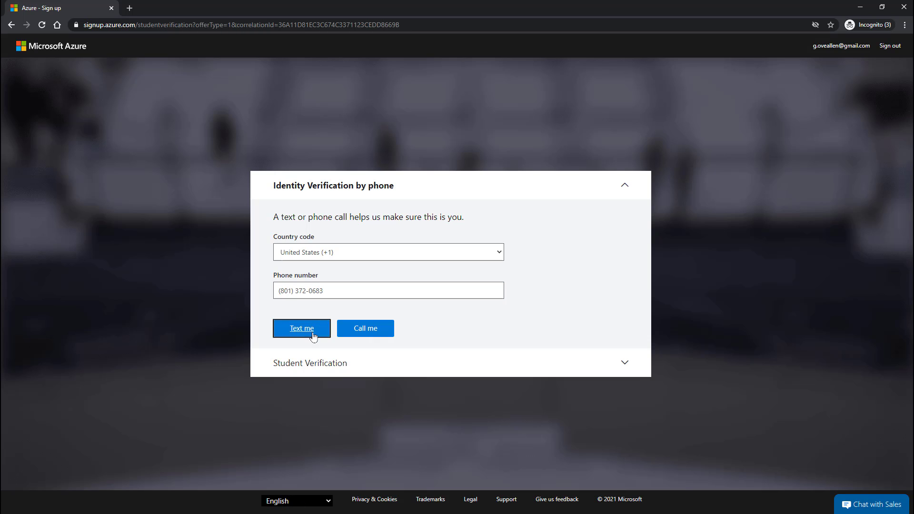
left_click(301, 328)
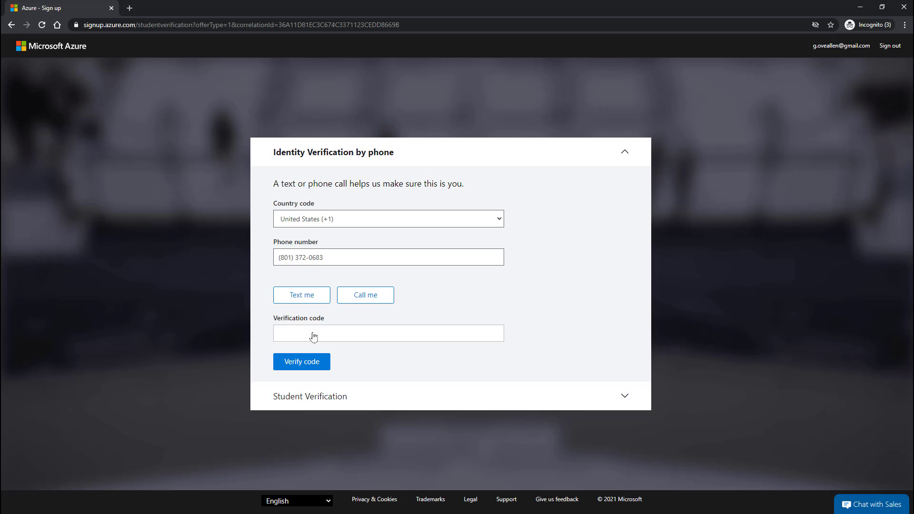
left_click(301, 295)
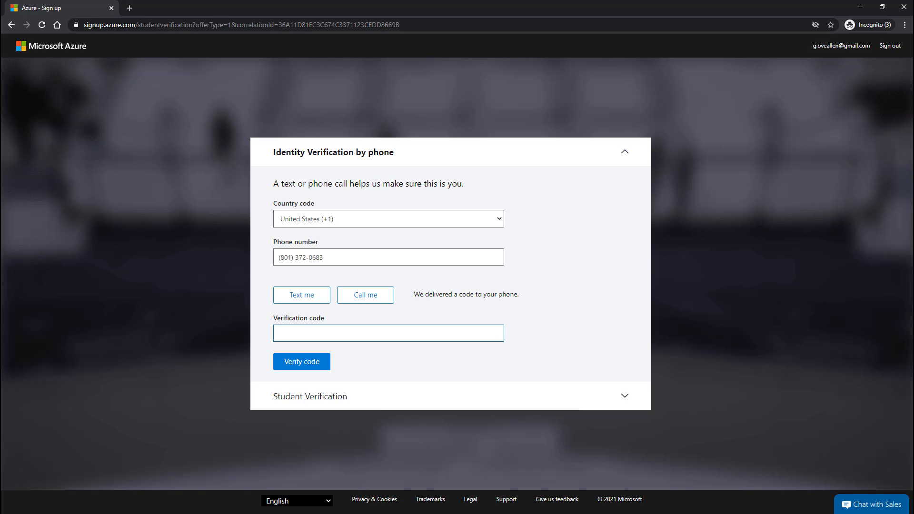
left_click(388, 333)
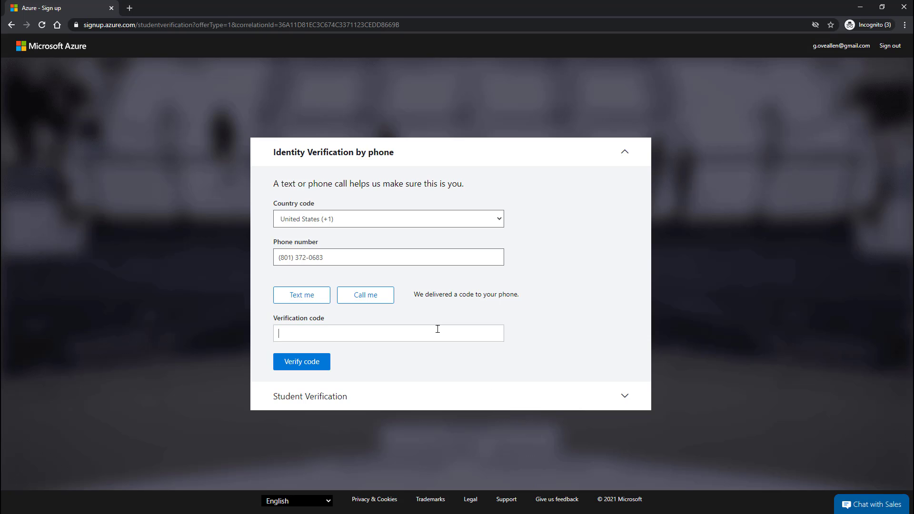
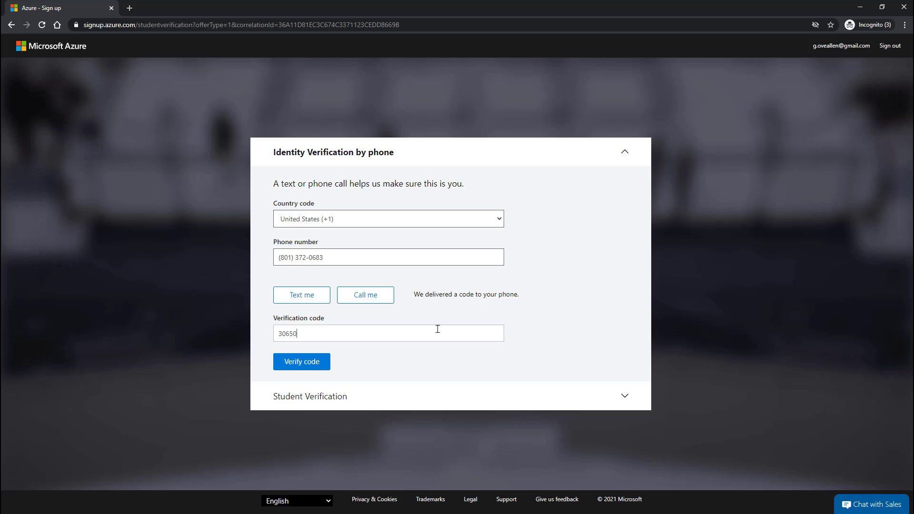
left_click(301, 362)
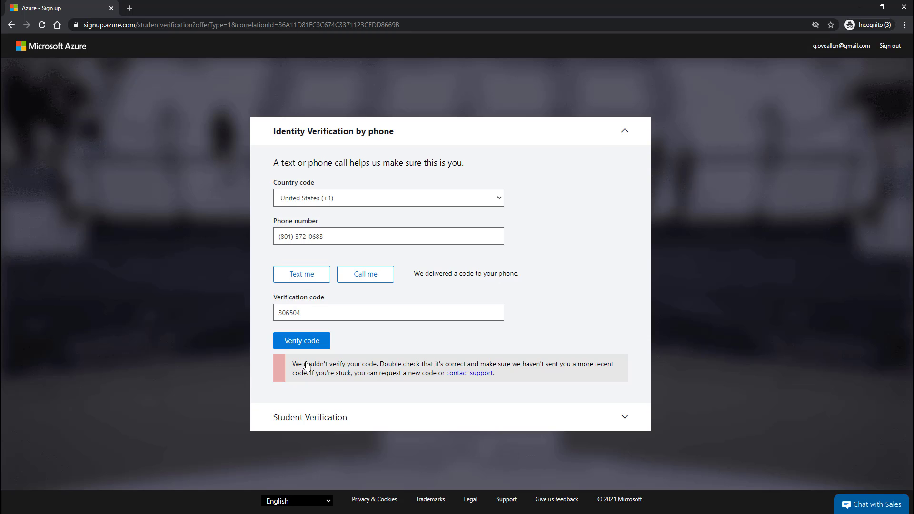
mouse_move(406, 365)
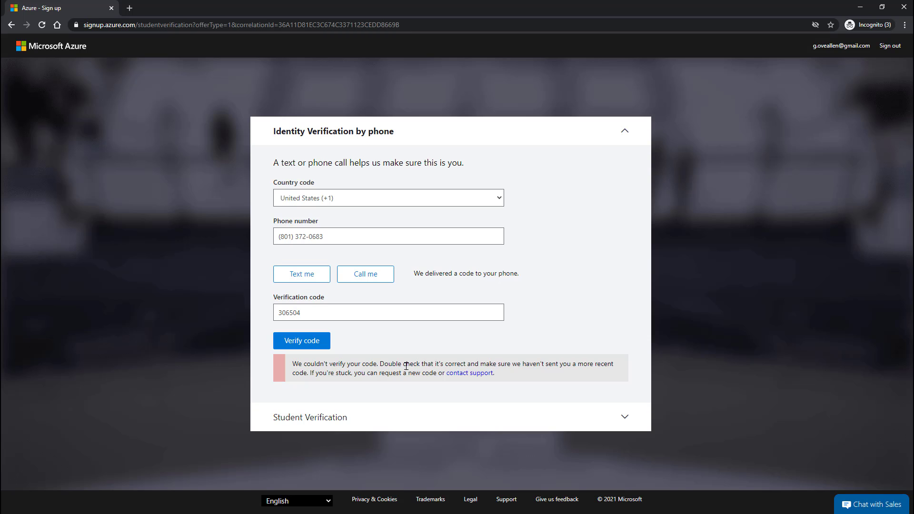
left_click(388, 312)
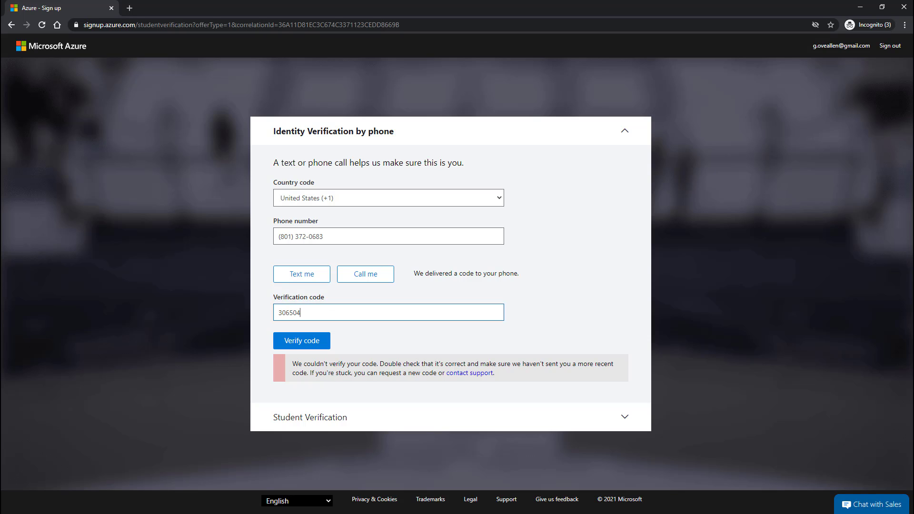
mouse_move(288, 312)
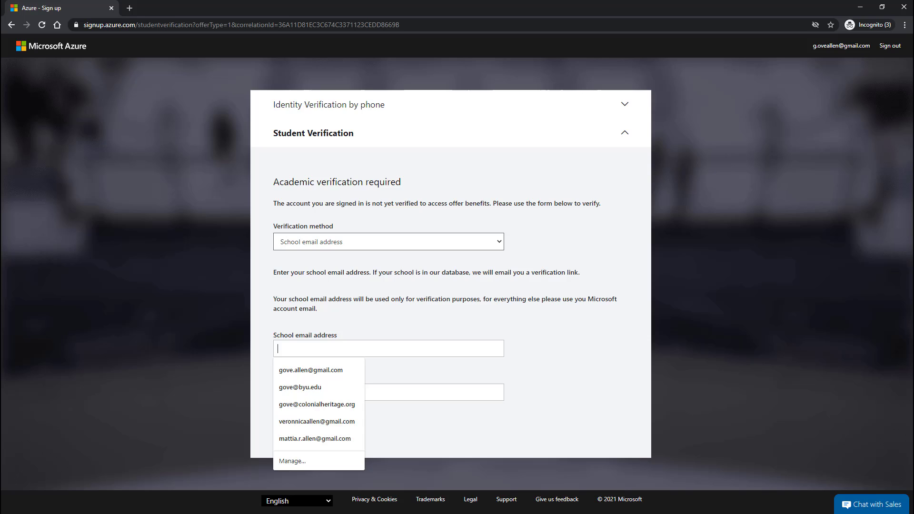
mouse_move(293, 348)
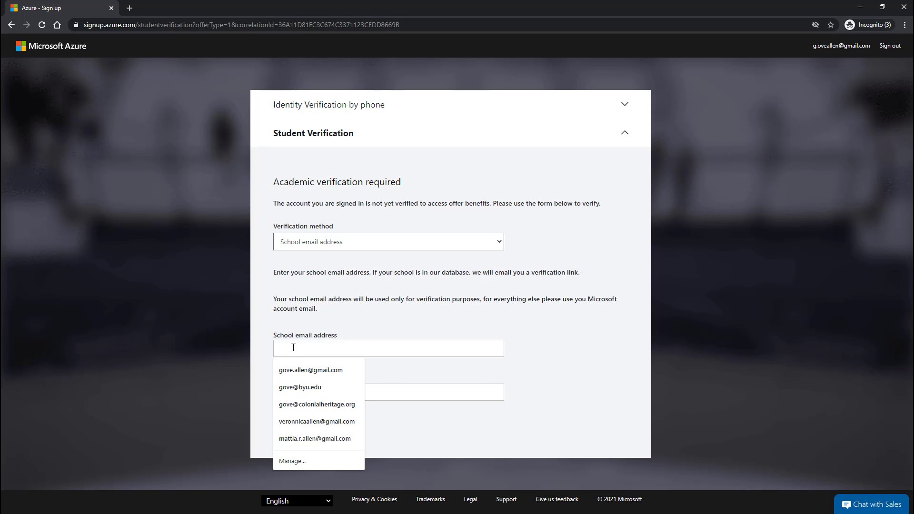
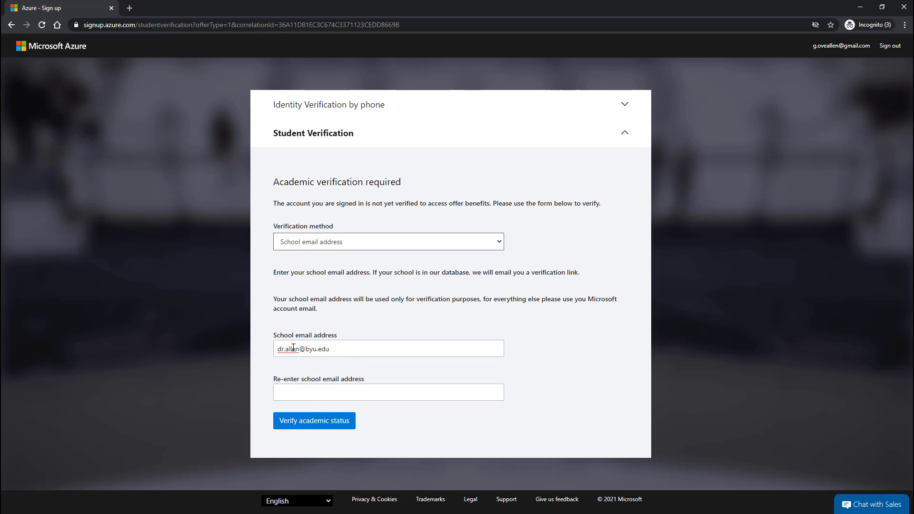
left_click(388, 392)
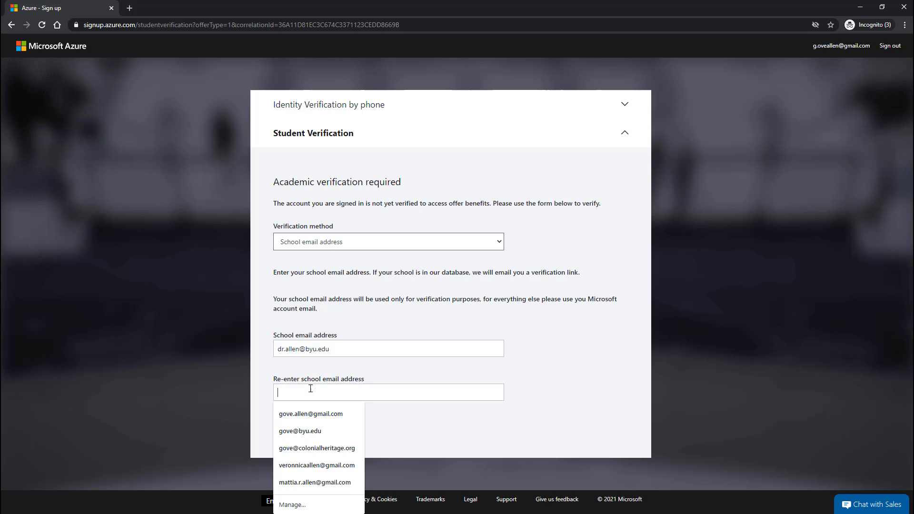
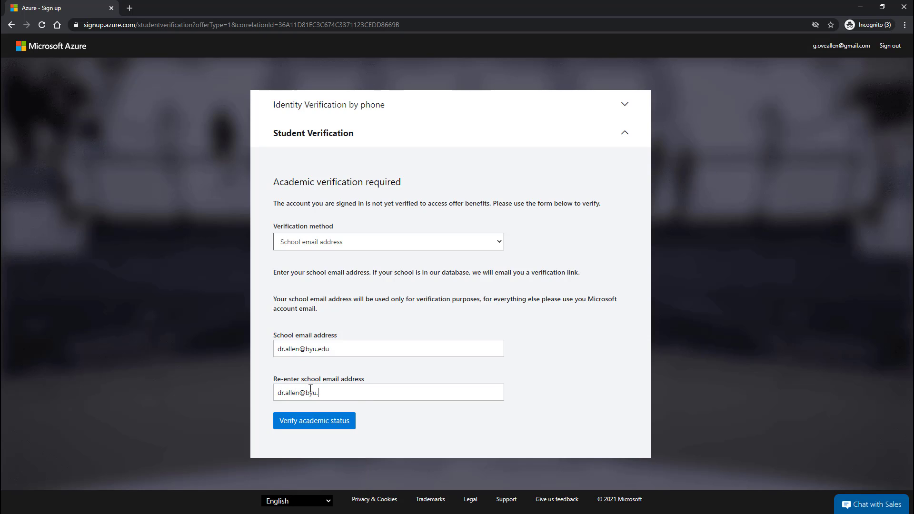
left_click(313, 420)
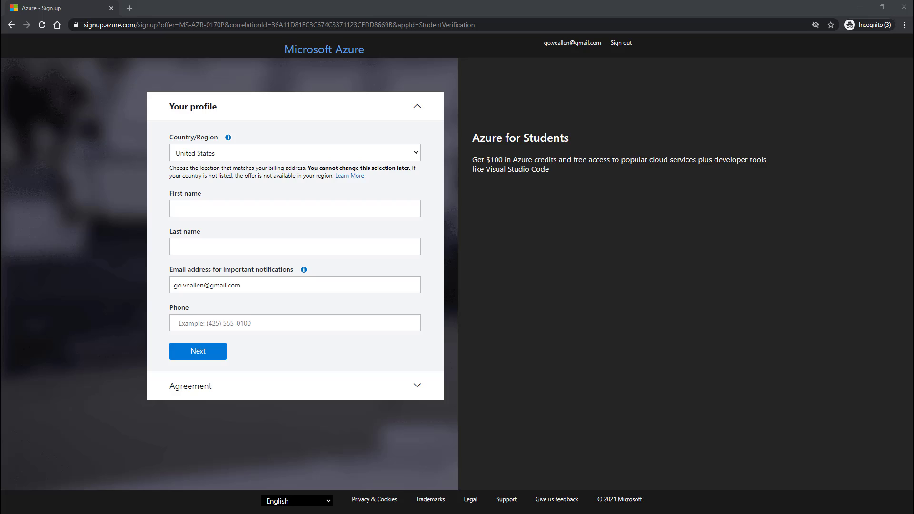
mouse_move(288, 382)
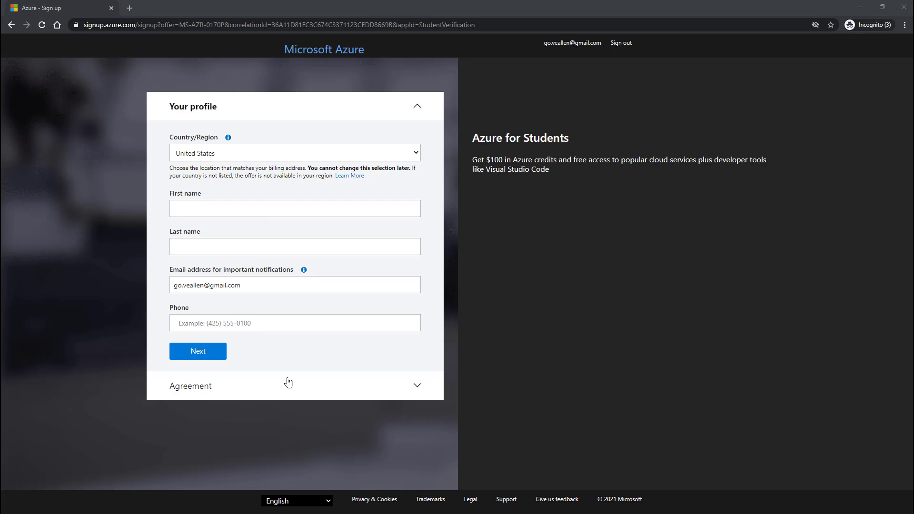
Autofill the name, correct the notification email to end go.veal.com, and submit.
left_click(294, 208)
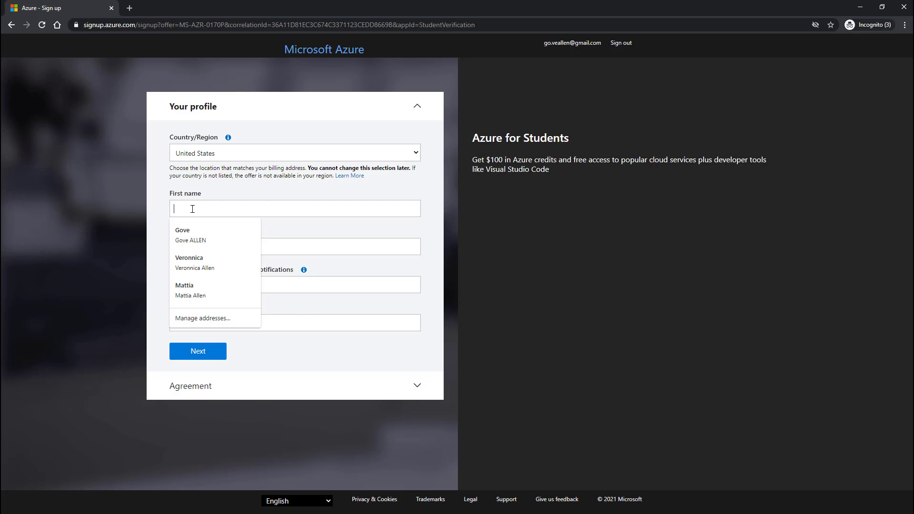
left_click(190, 233)
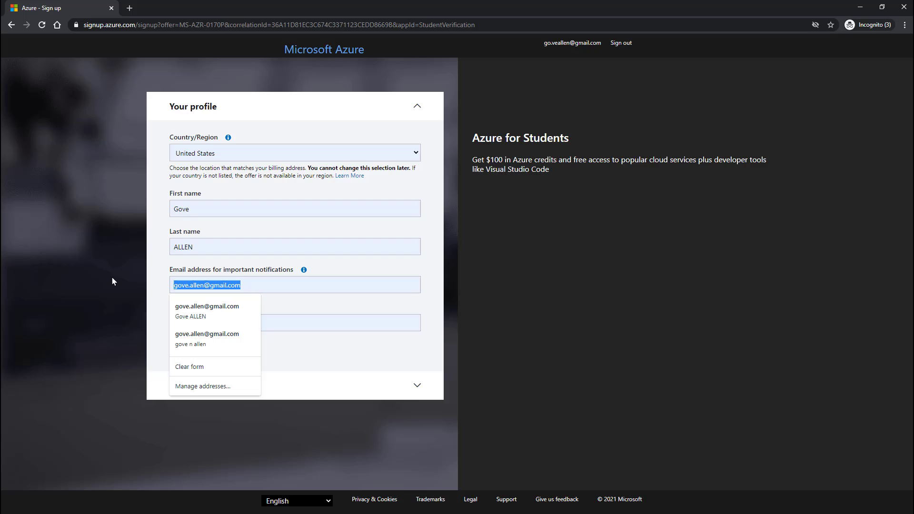
type("go.veal")
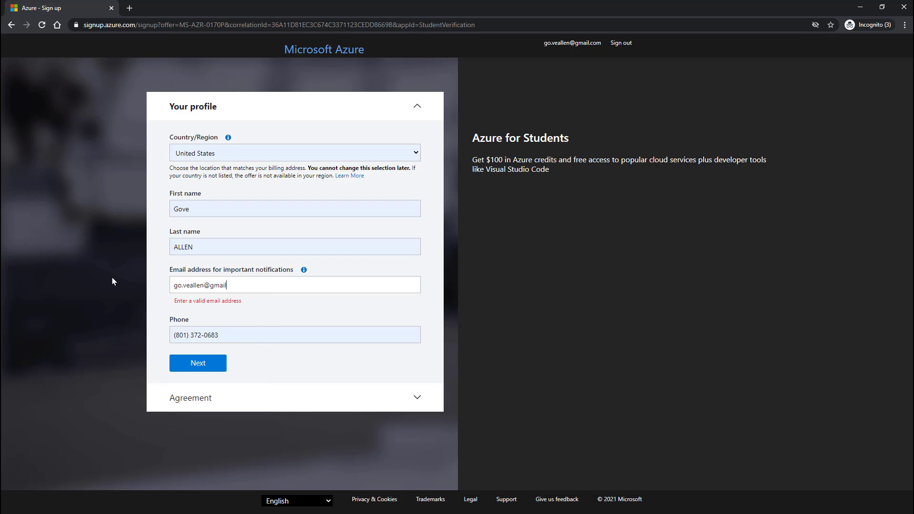
type(".com")
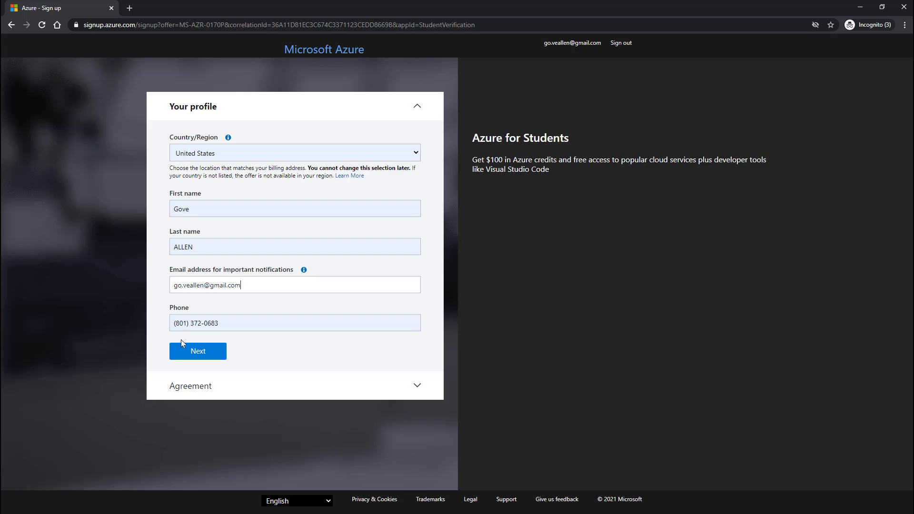
left_click(198, 351)
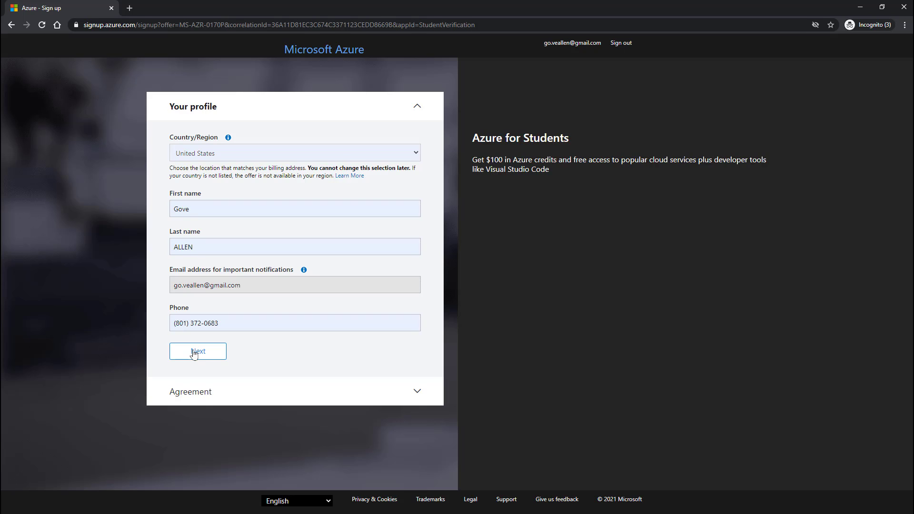
left_click(198, 350)
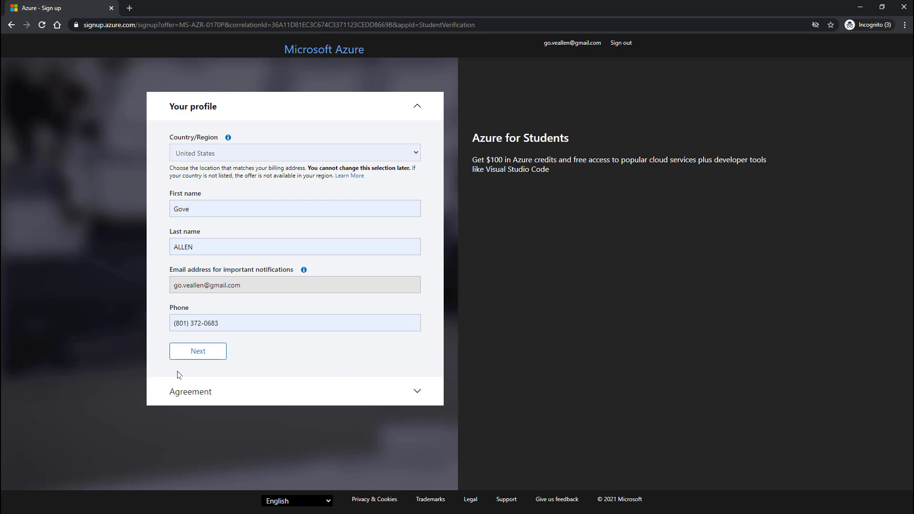
left_click(197, 351)
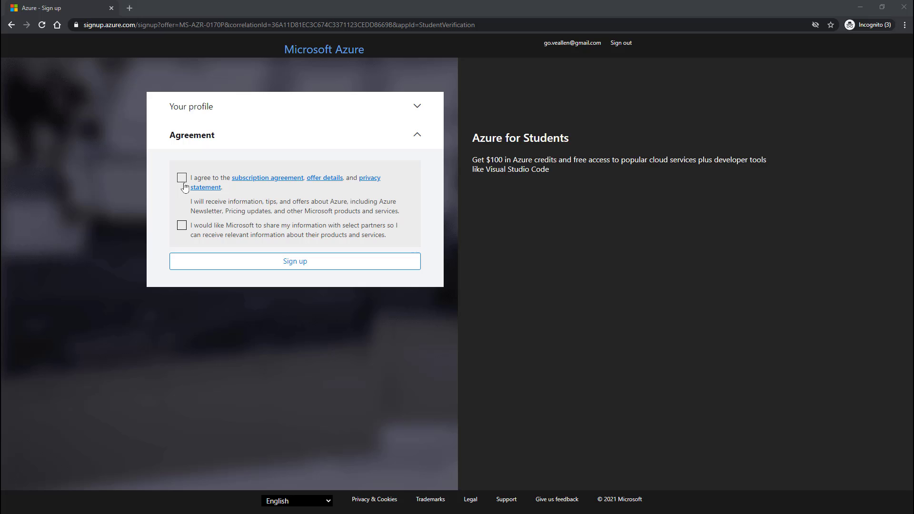
Accept the subscription agreement and offer terms, then sign up.
left_click(181, 178)
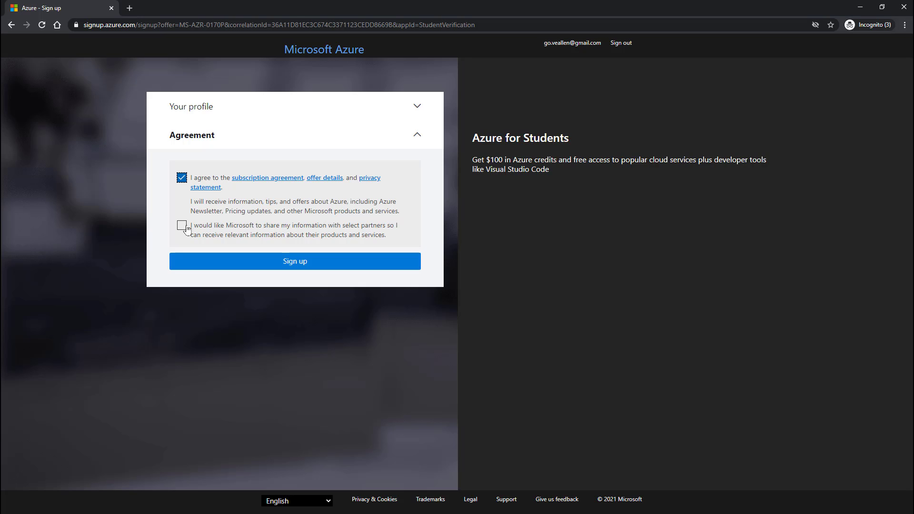
mouse_move(295, 261)
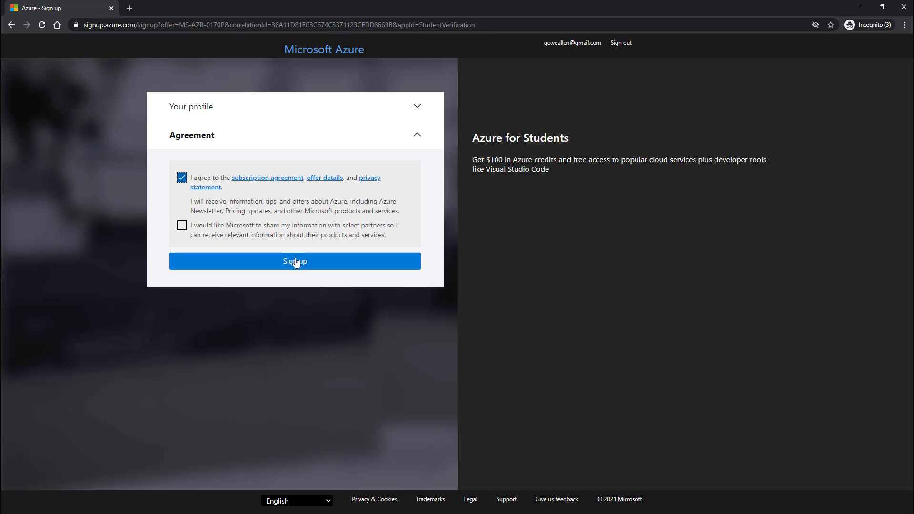
left_click(294, 261)
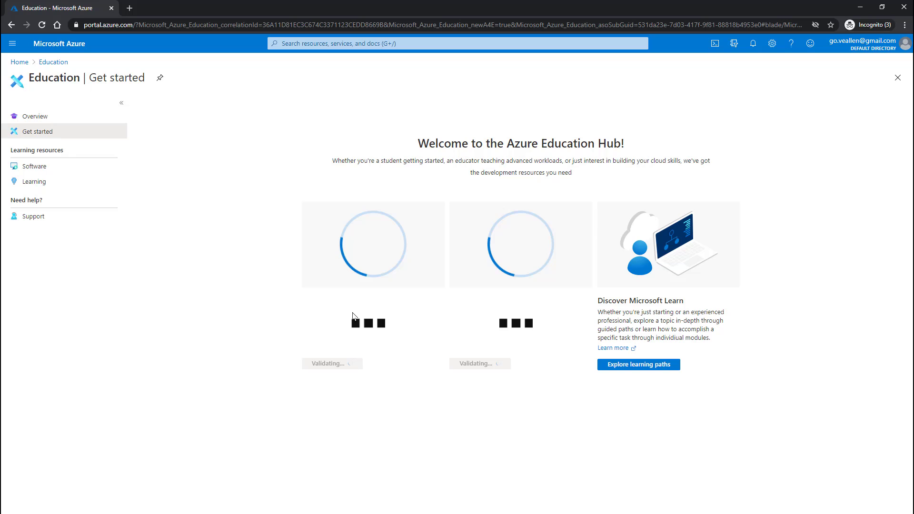